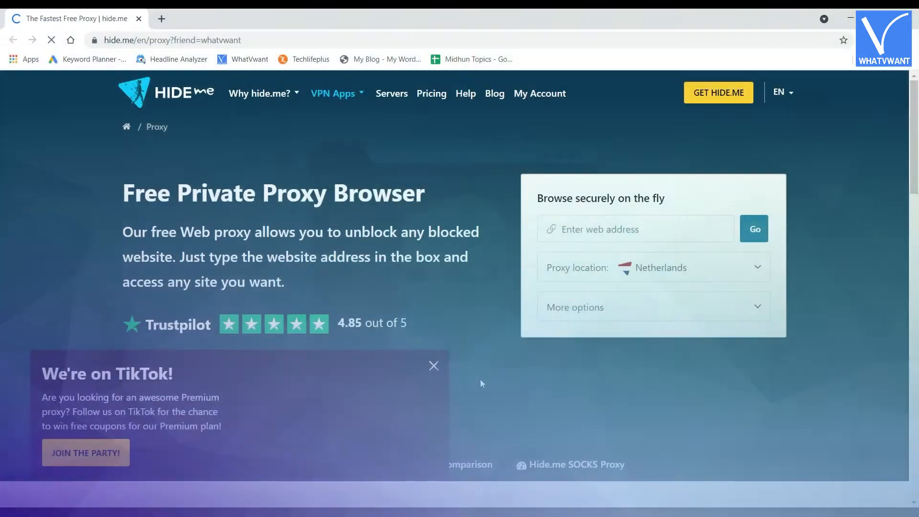
Dismiss the TikTok popup and scroll through hide.me's extension, No logs, Trusted and Super simple setup sections to the footer.
click(432, 365)
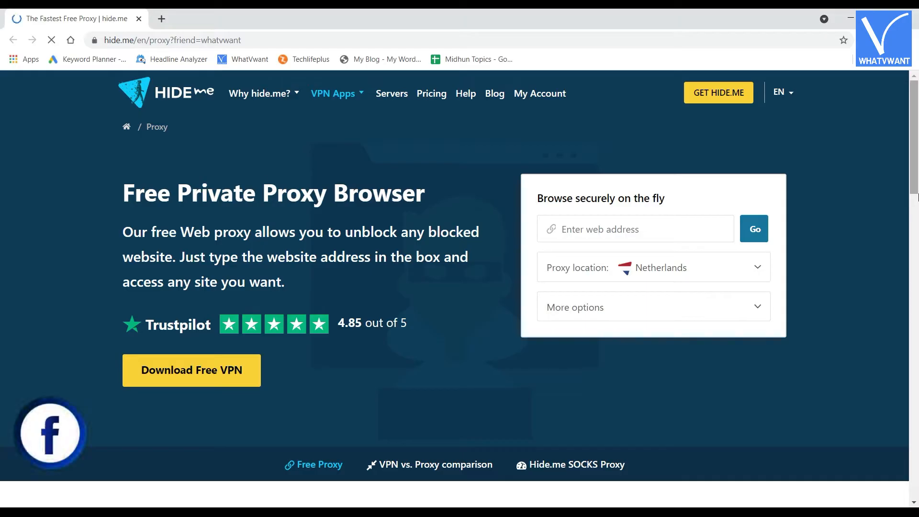
scroll(down, 3)
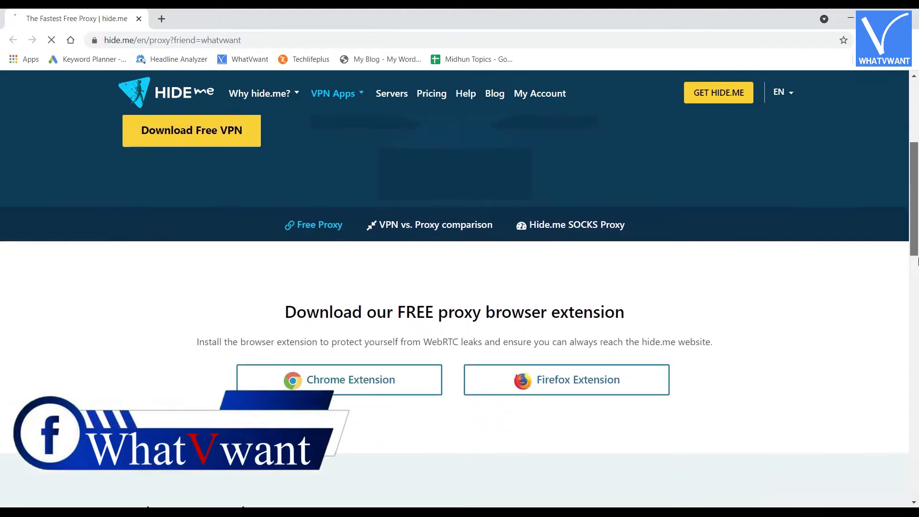
scroll(down, 3)
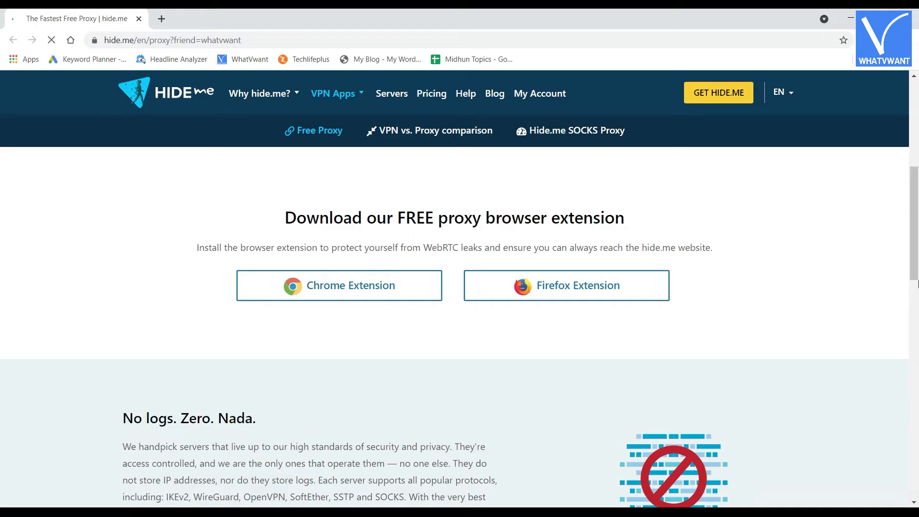
scroll(down, 3)
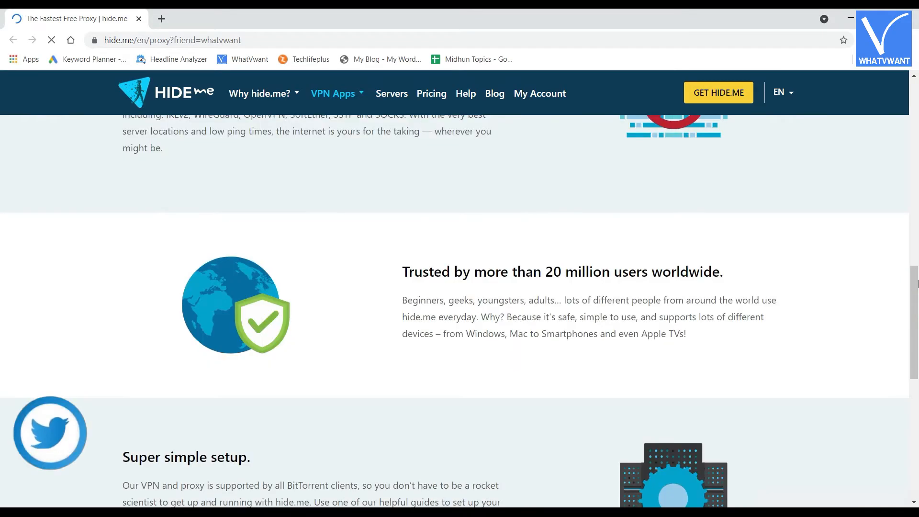
scroll(up, 3)
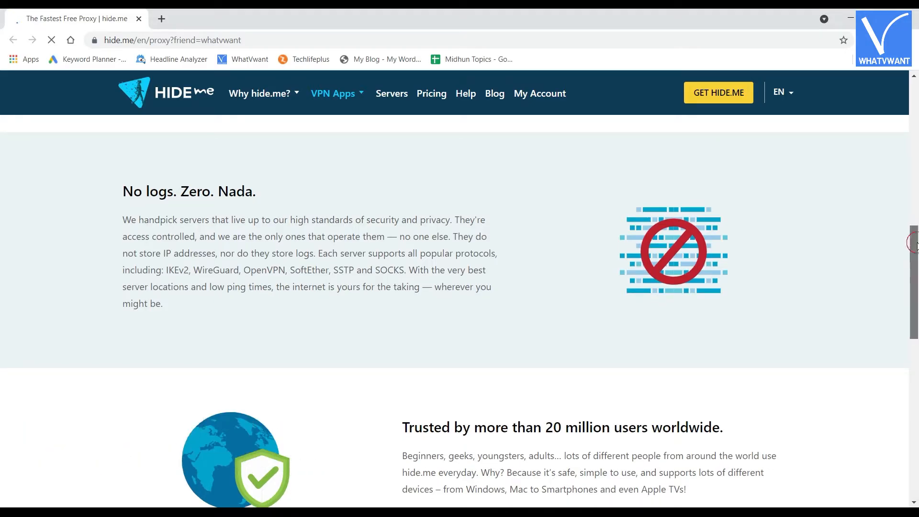
scroll(down, 3)
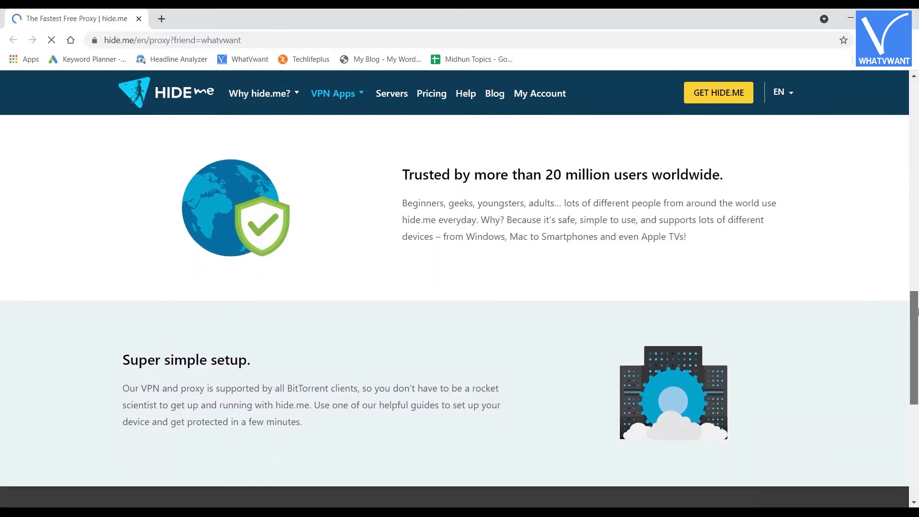
scroll(up, 3)
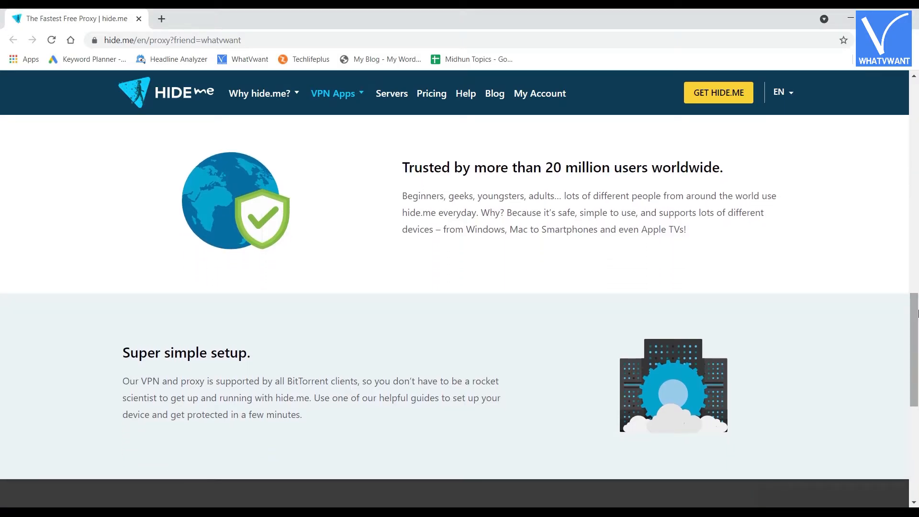
scroll(down, 3)
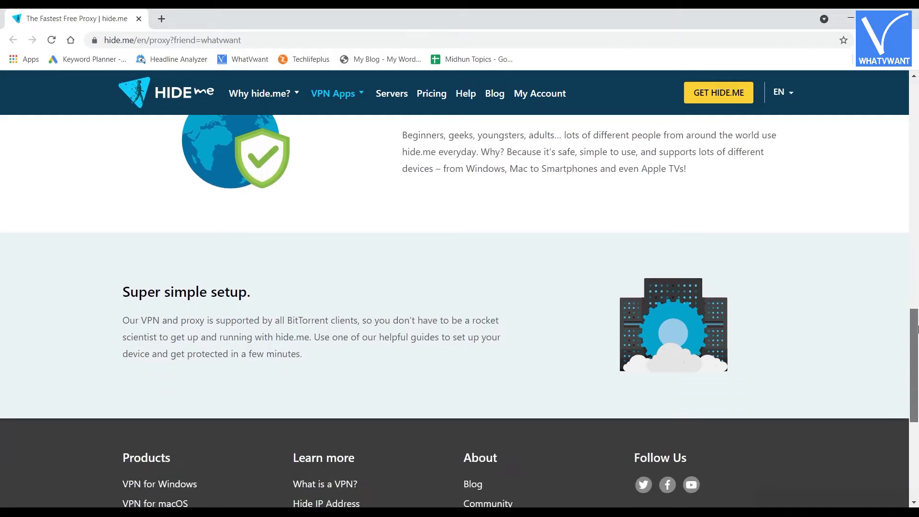
Return to hide.me's 'Browse securely on the fly' box, then navigate to newipnow.com.
scroll(up, 3)
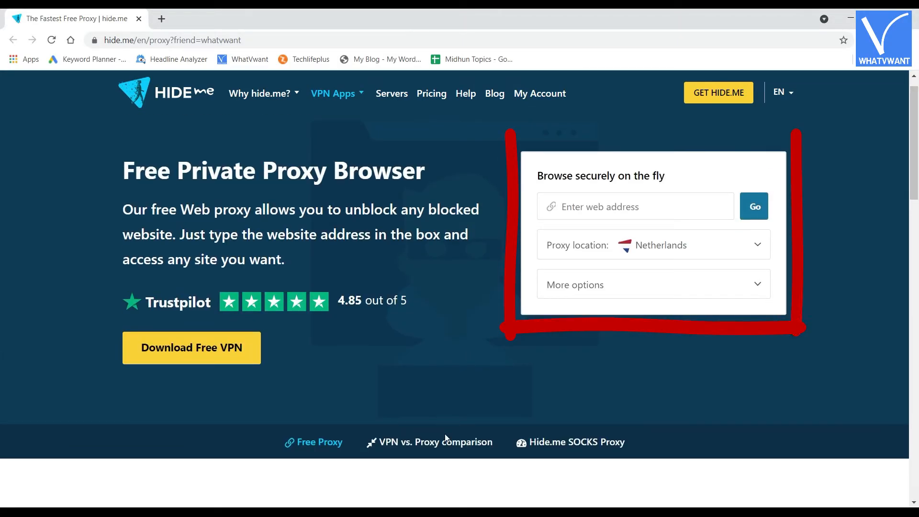
click(435, 443)
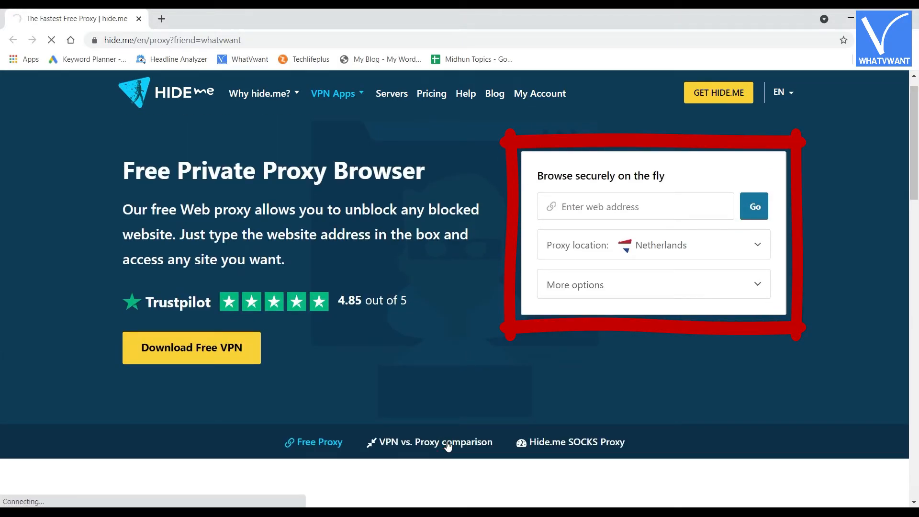
click(431, 93)
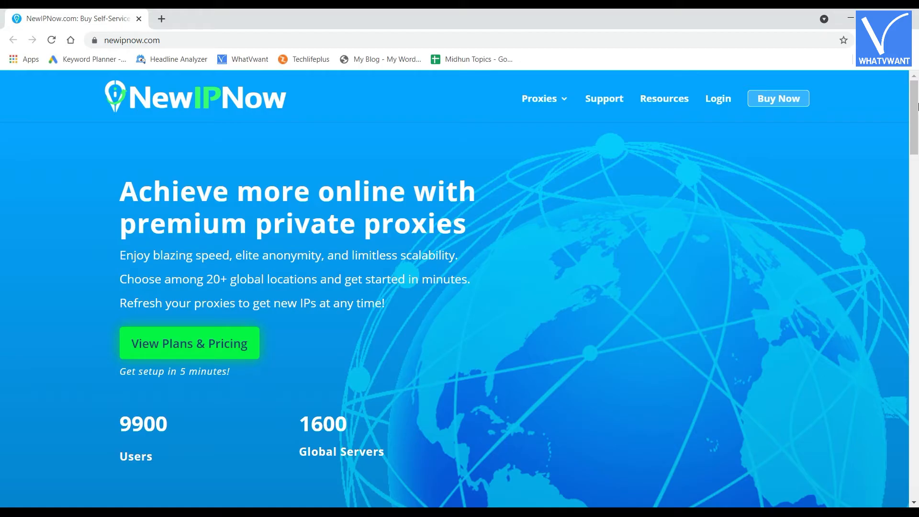
Scroll NewIPNow's Key Features down to Available Global Locations (USA, Canada, Europe, Asia, Australia, Africa).
scroll(down, 3)
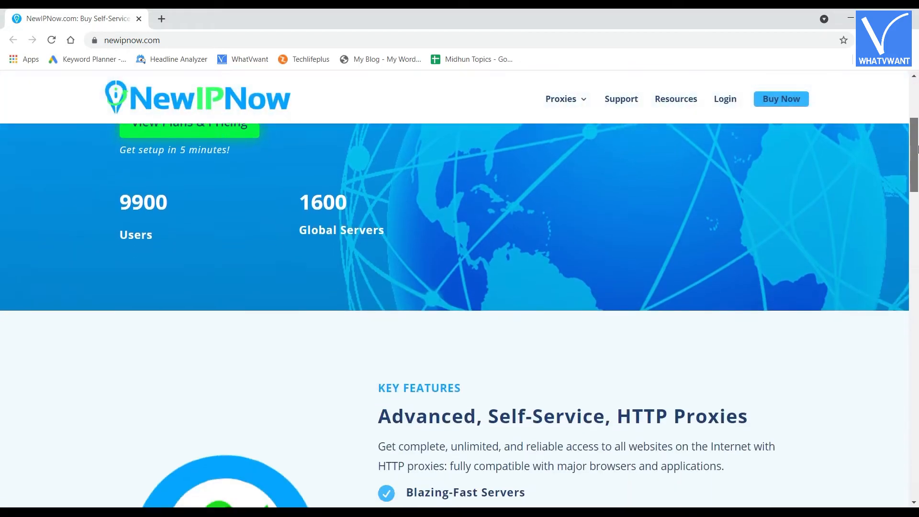
scroll(down, 3)
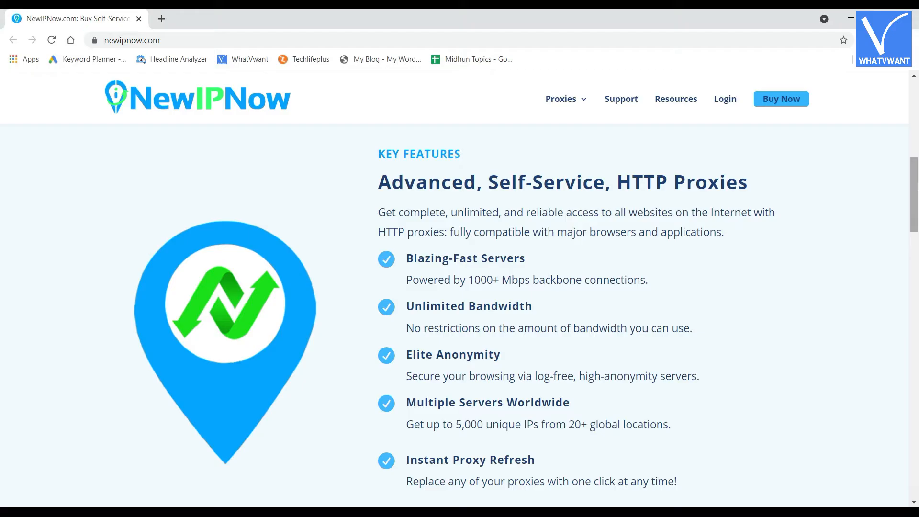
scroll(down, 3)
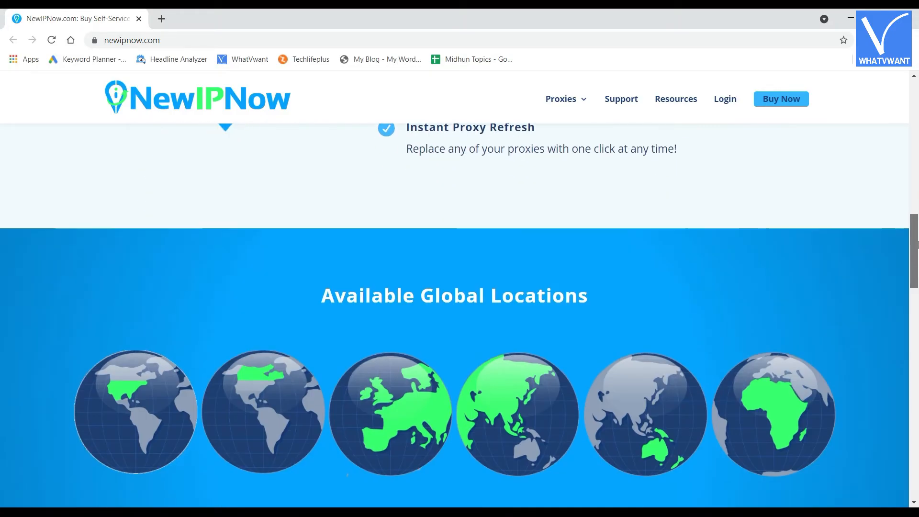
scroll(down, 3)
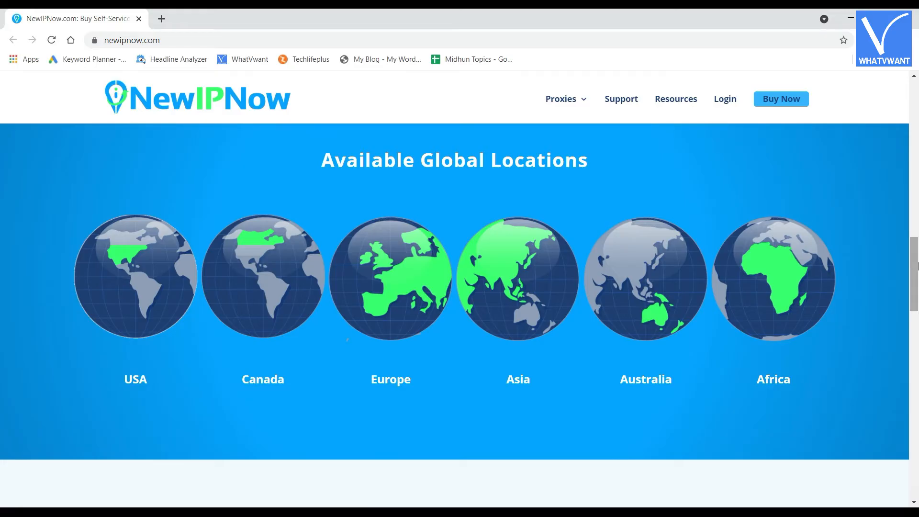
Scroll to NewIPNow's Plans and Pricing showing the four tiers from 10 to 100 private proxies.
scroll(down, 3)
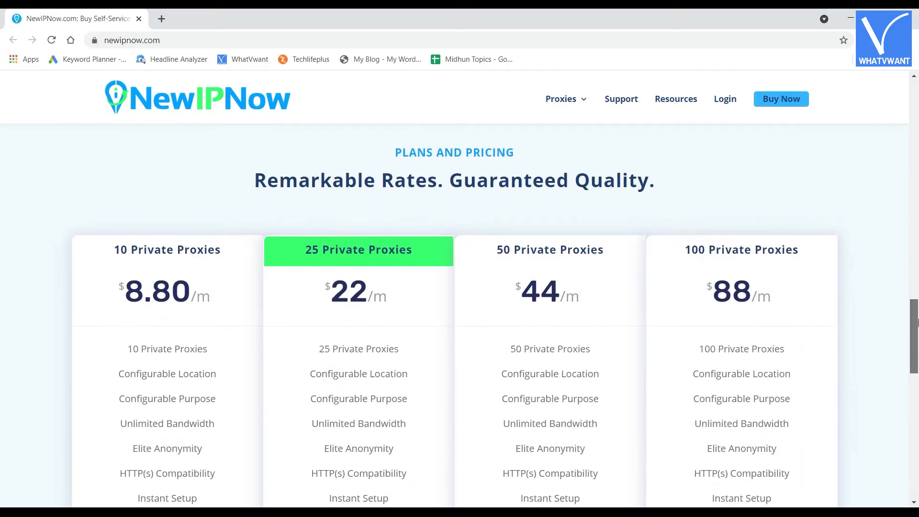
scroll(down, 3)
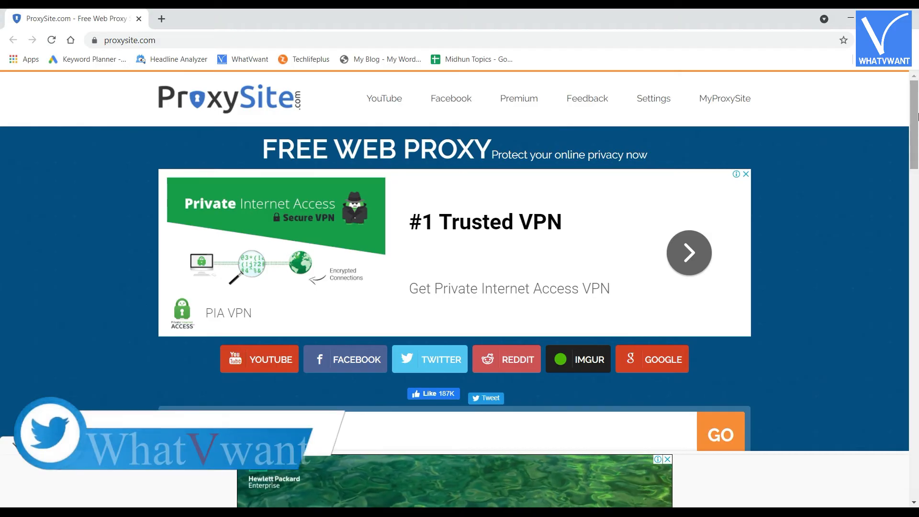
Scroll ProxySite's homepage past the URL form, feature icons and Bypass Filters to Anonymous Browsing.
scroll(down, 3)
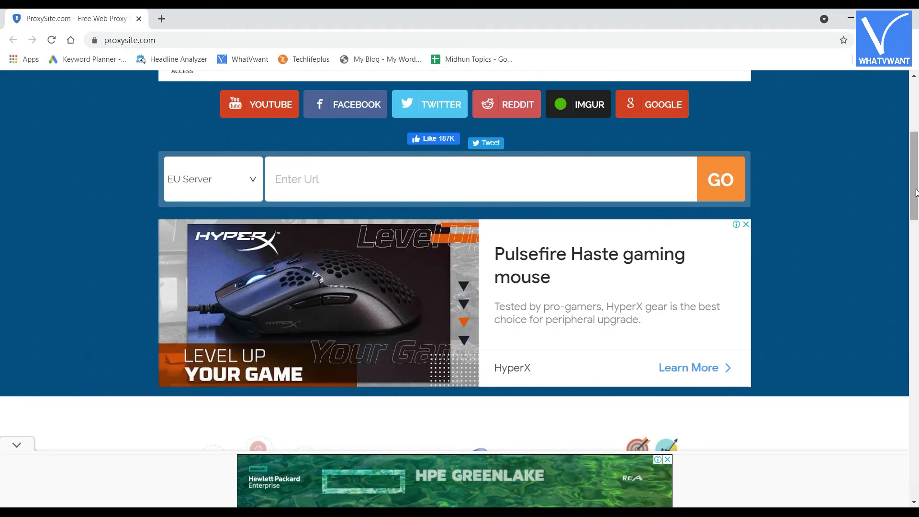
scroll(down, 3)
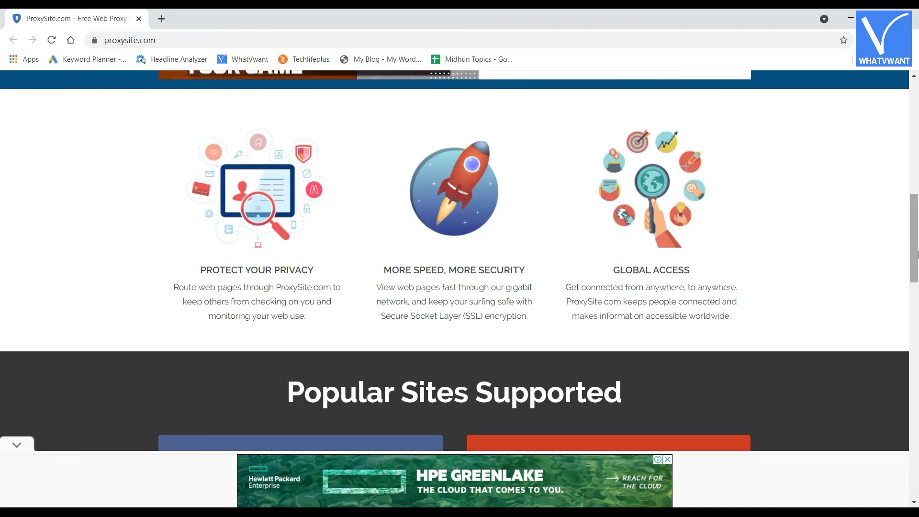
scroll(down, 3)
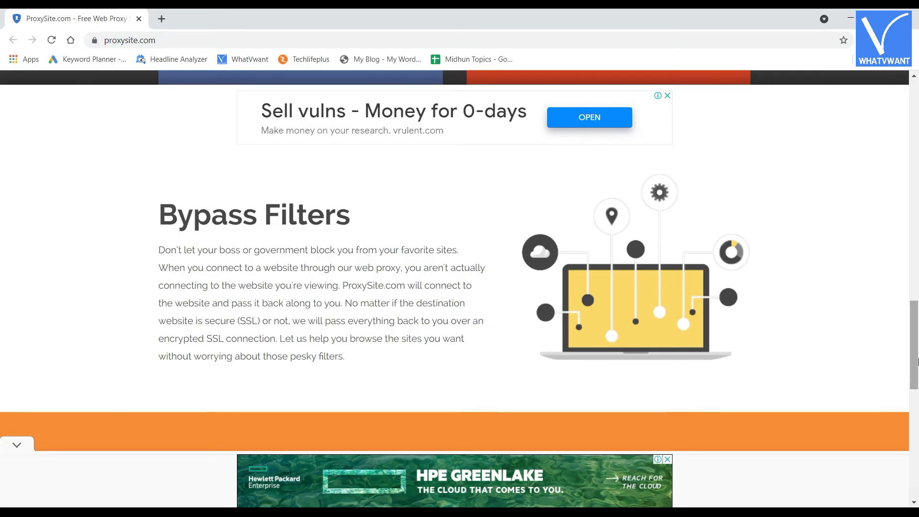
scroll(down, 3)
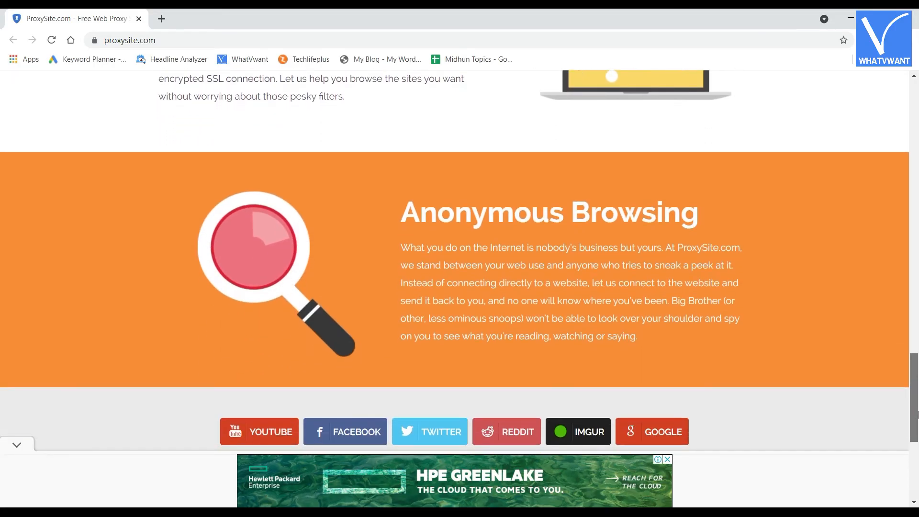